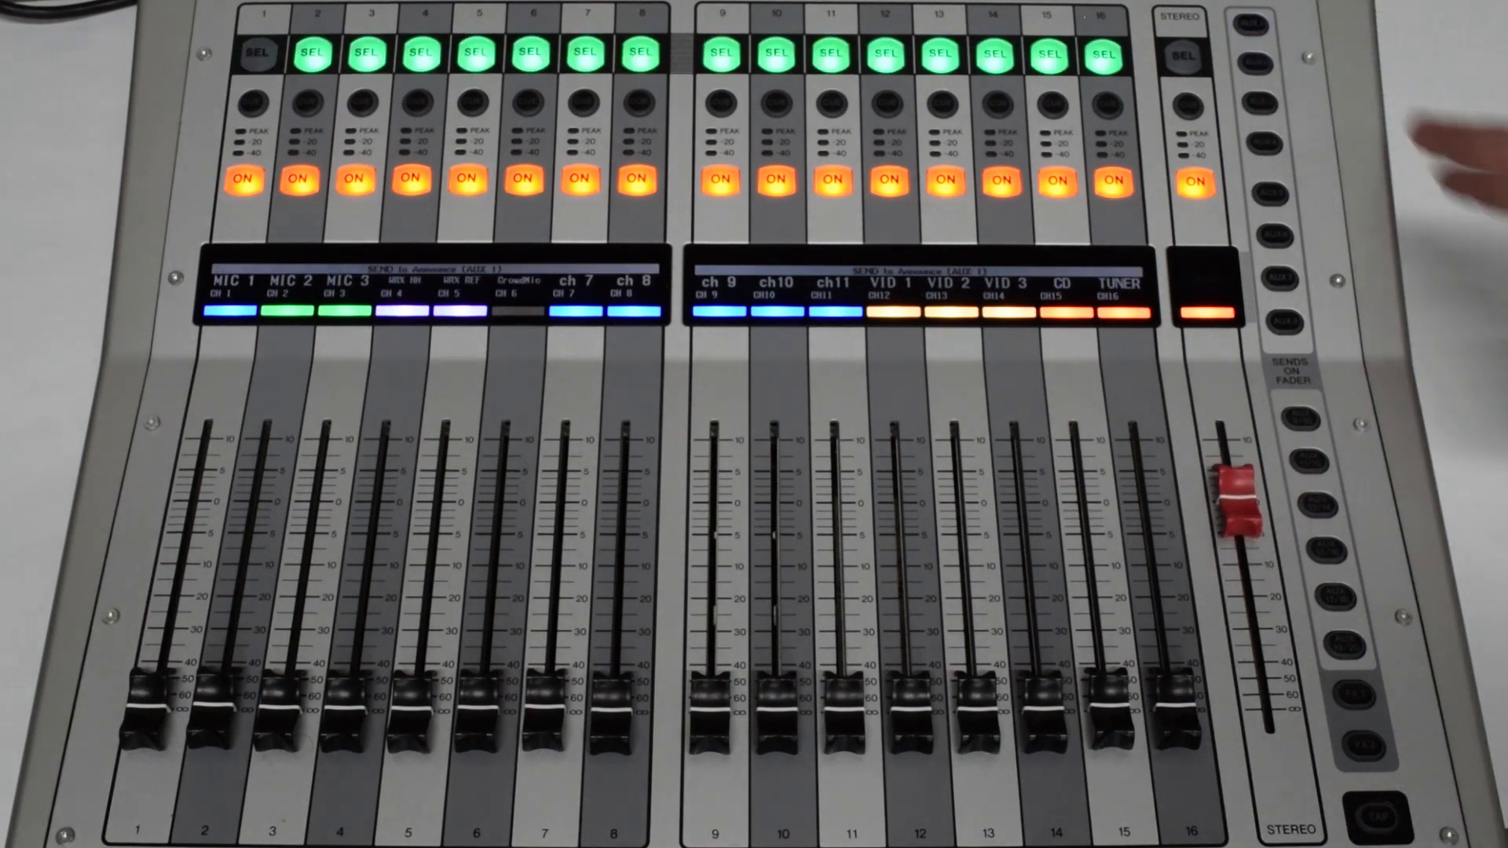
Toggle AUX 1 under SENDS ON FADER so the faders show each channel's aux 1 send level.
{"action": "left_click", "coordinate": [1253, 25]}
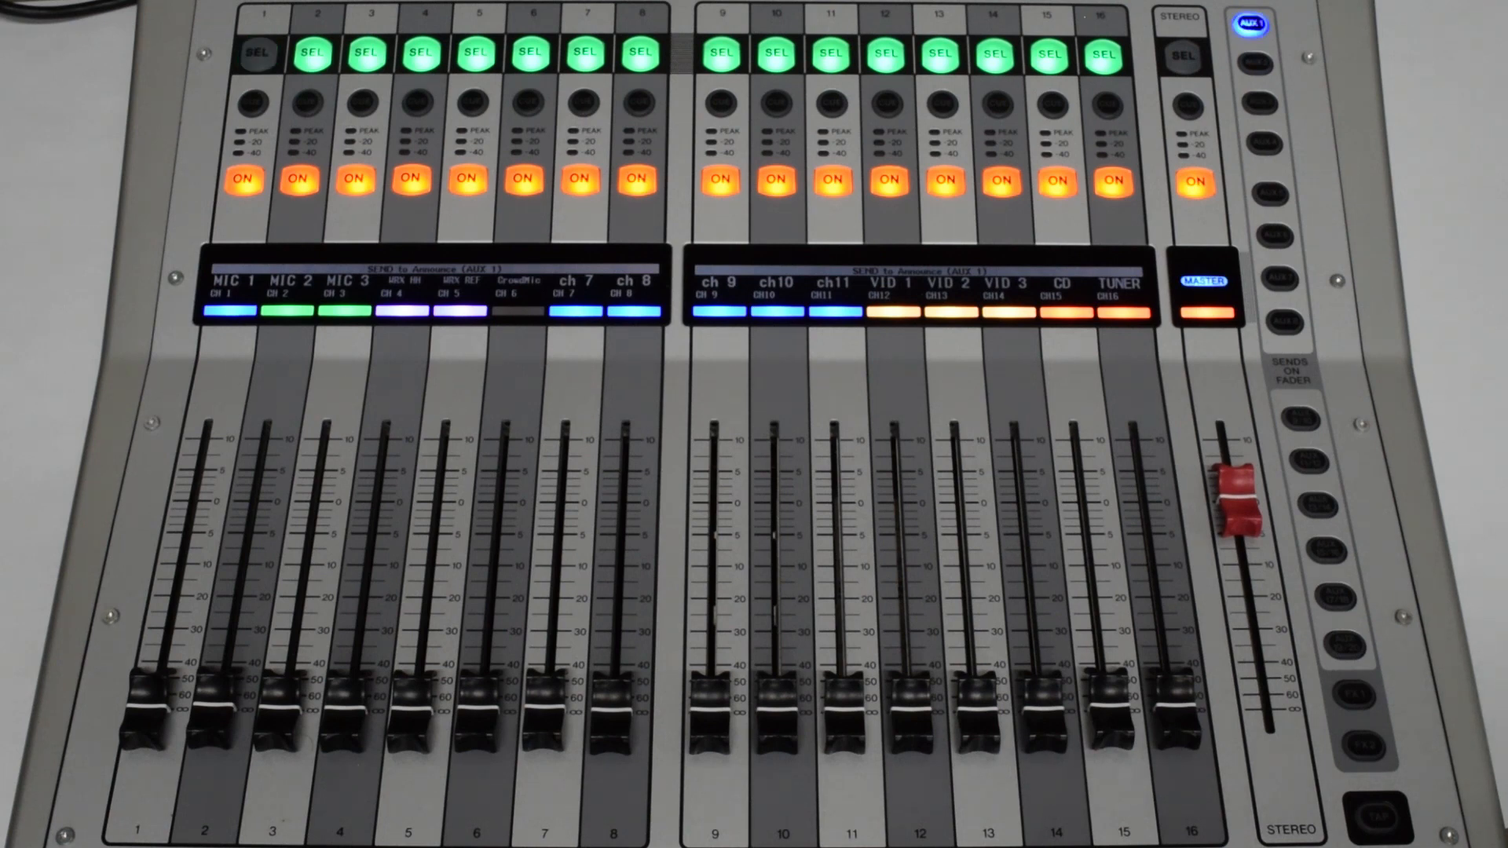
{"action": "left_click", "coordinate": [258, 49]}
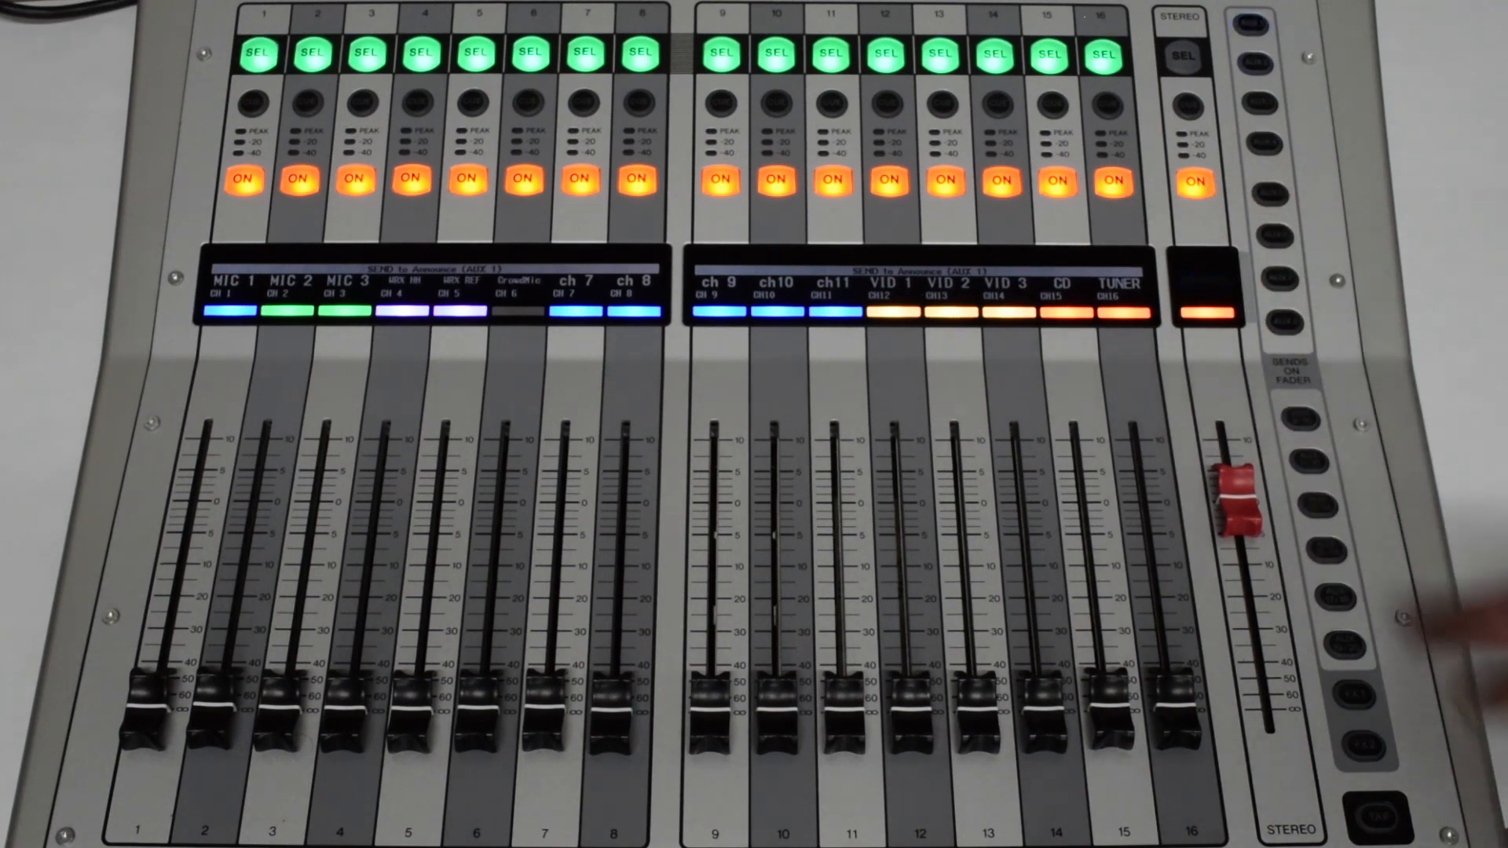
{"action": "left_click", "coordinate": [1250, 25]}
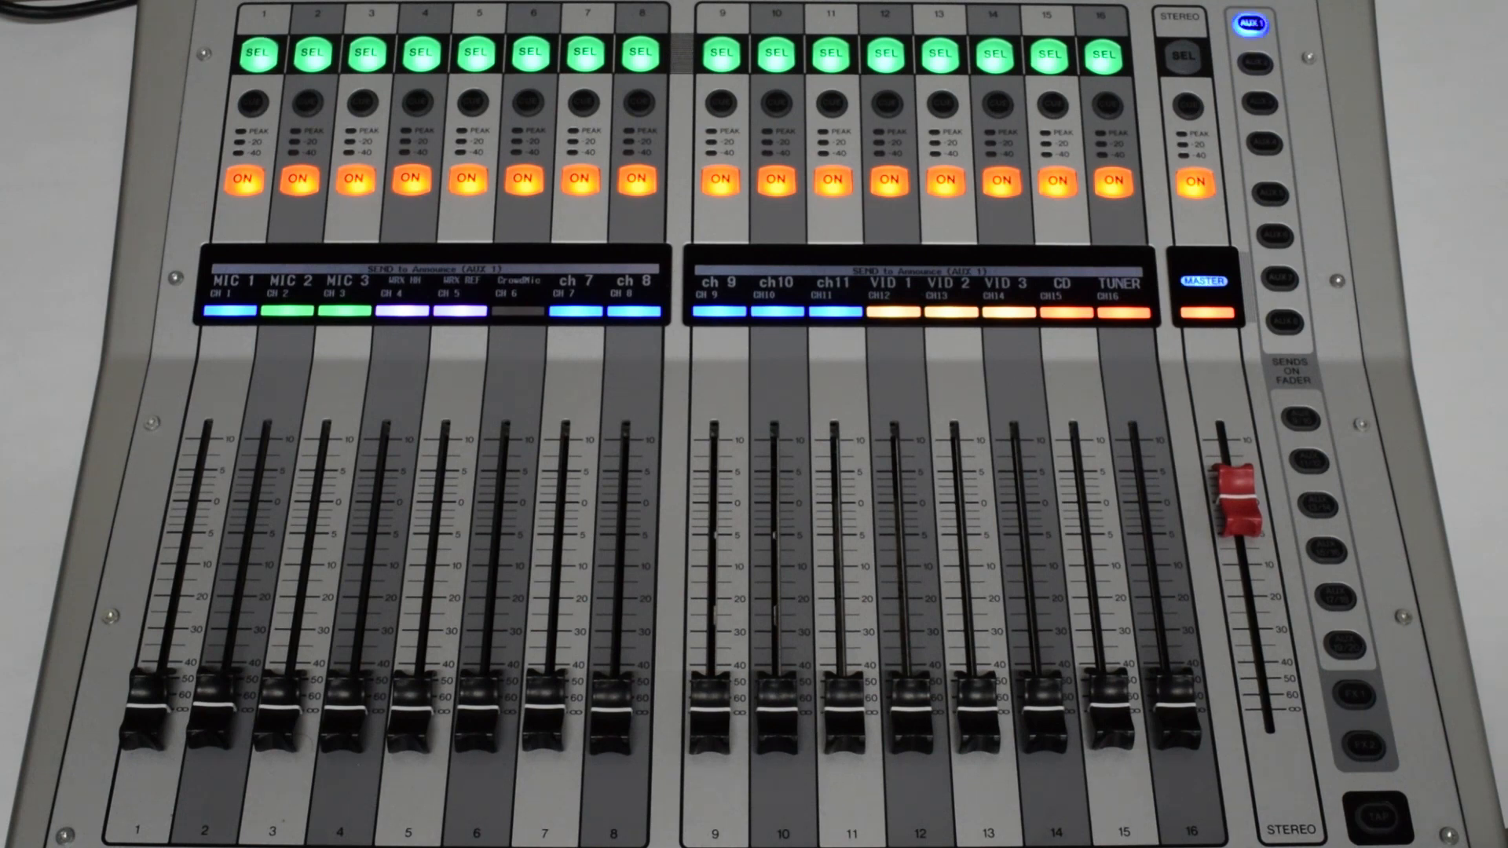
{"action": "left_click", "coordinate": [254, 52]}
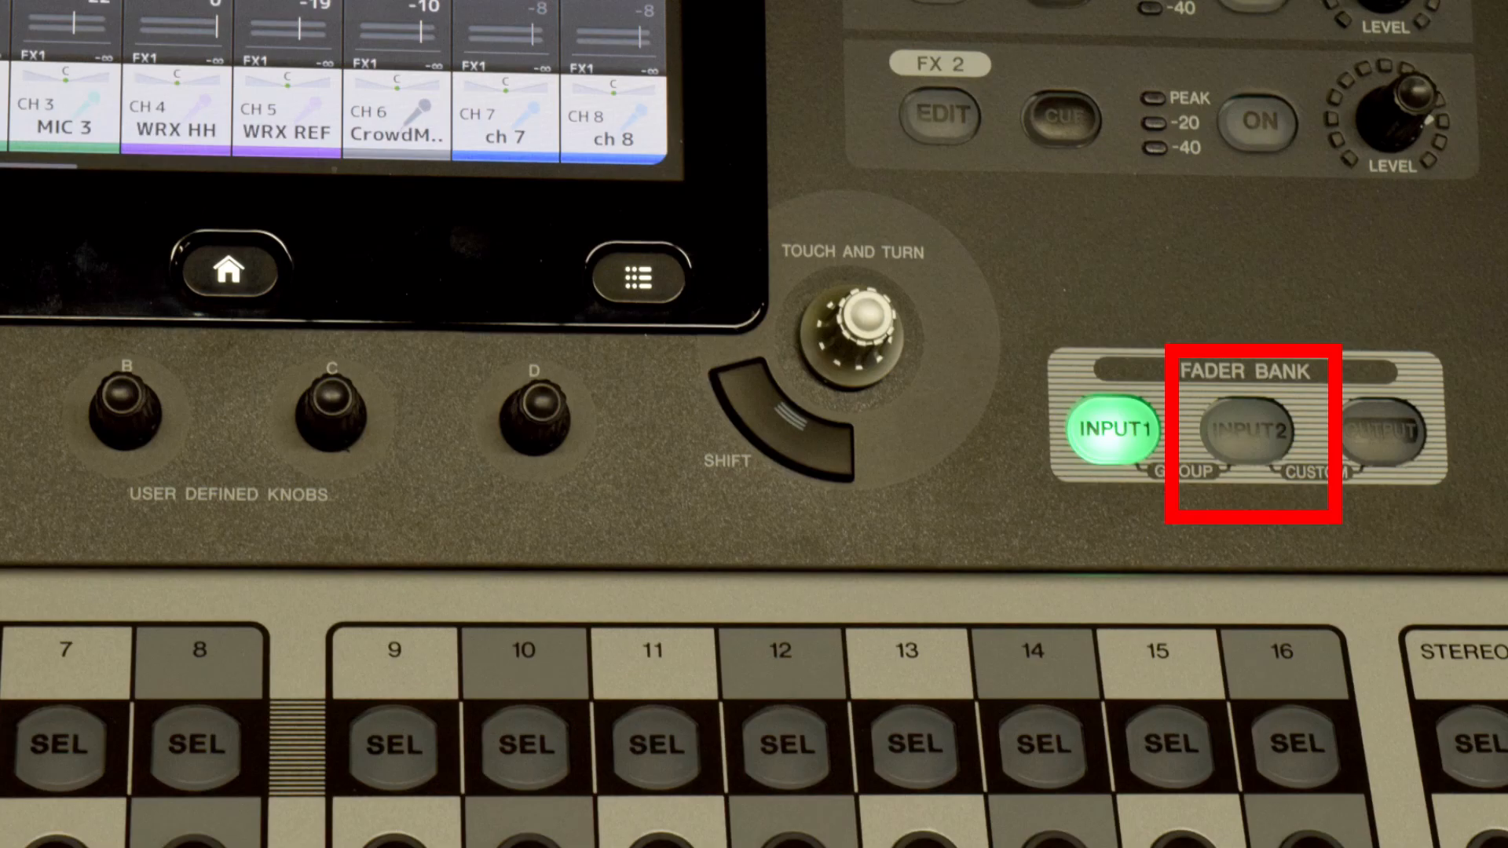
Push up the channel 1 and CD (channel 15) faders so both send into the Announce (AUX 1) mix.
{"action": "left_click", "coordinate": [1245, 433]}
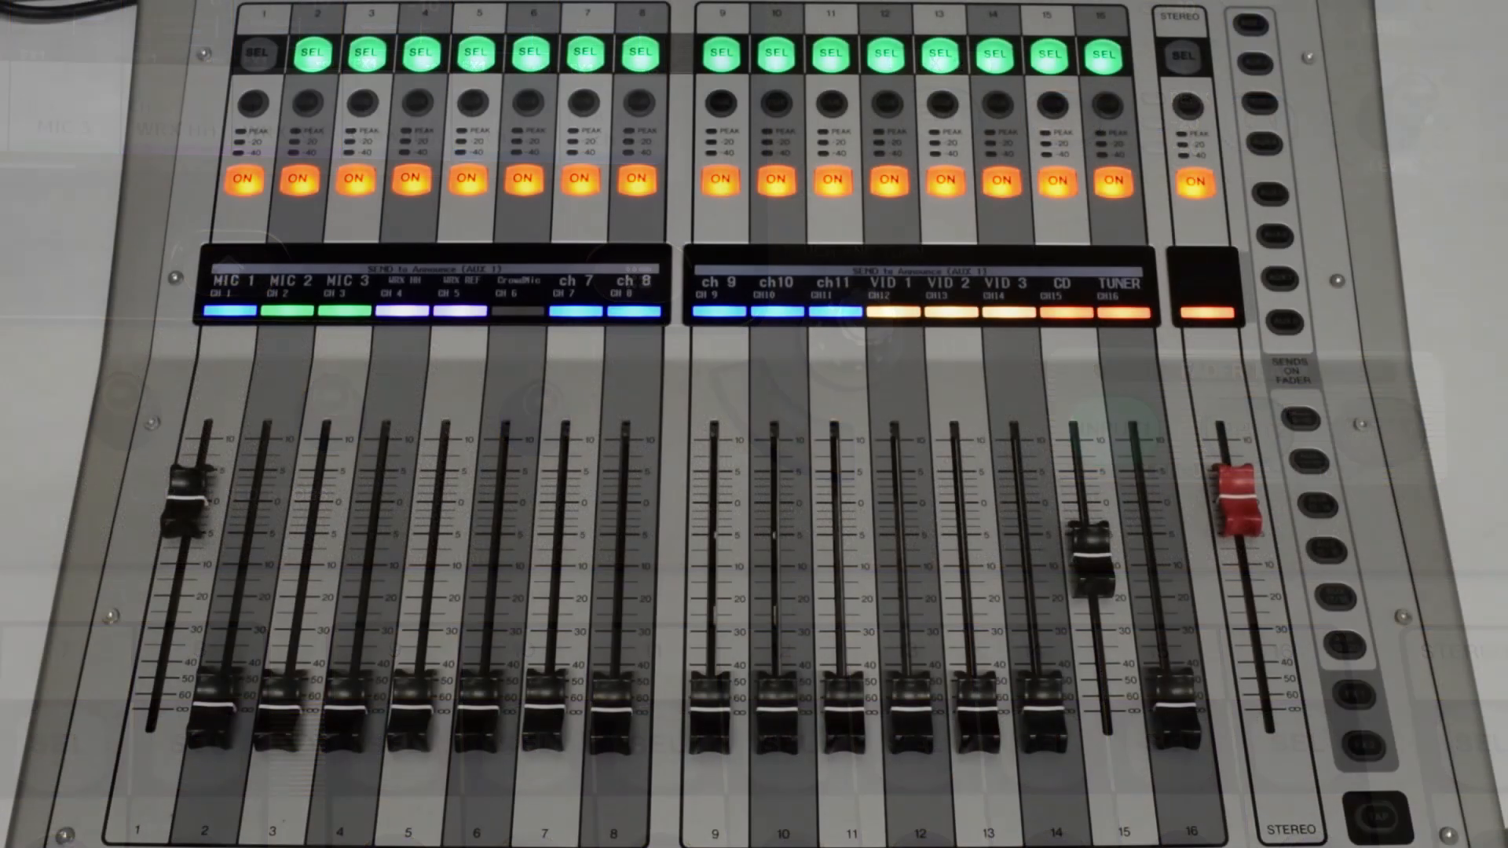
{"action": "left_click", "coordinate": [1256, 25]}
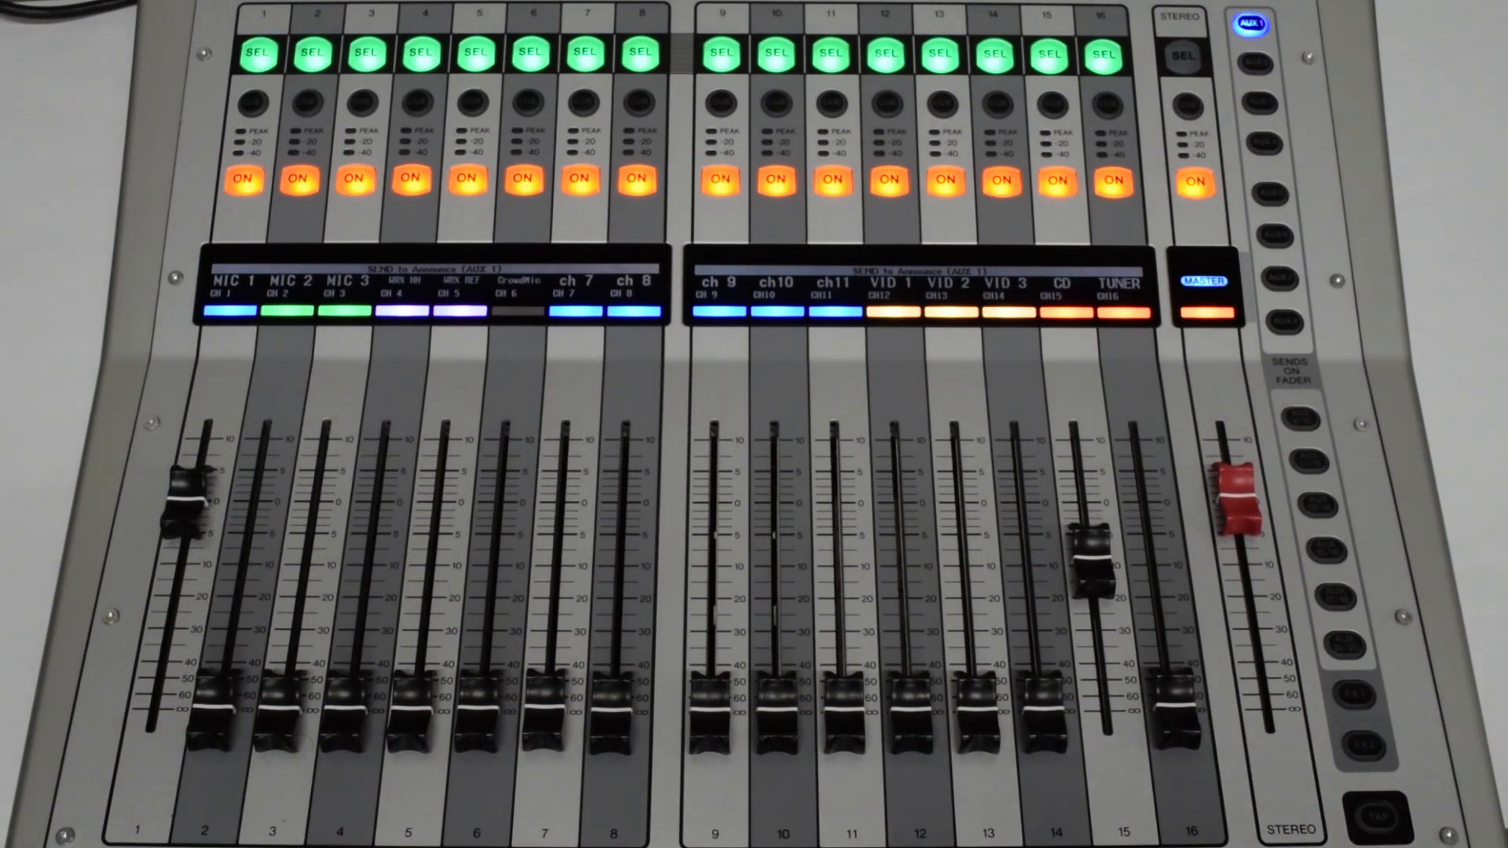